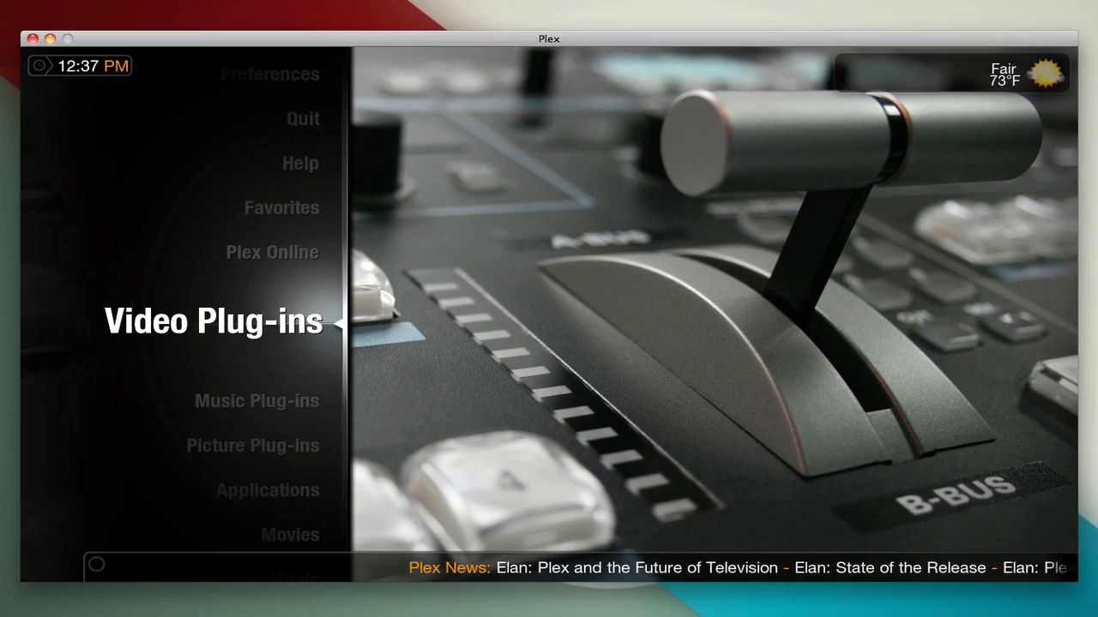
Step: Start full-screen playback of a video in Plex on the iPhone
{"action": "left_click", "coordinate": [212, 322]}
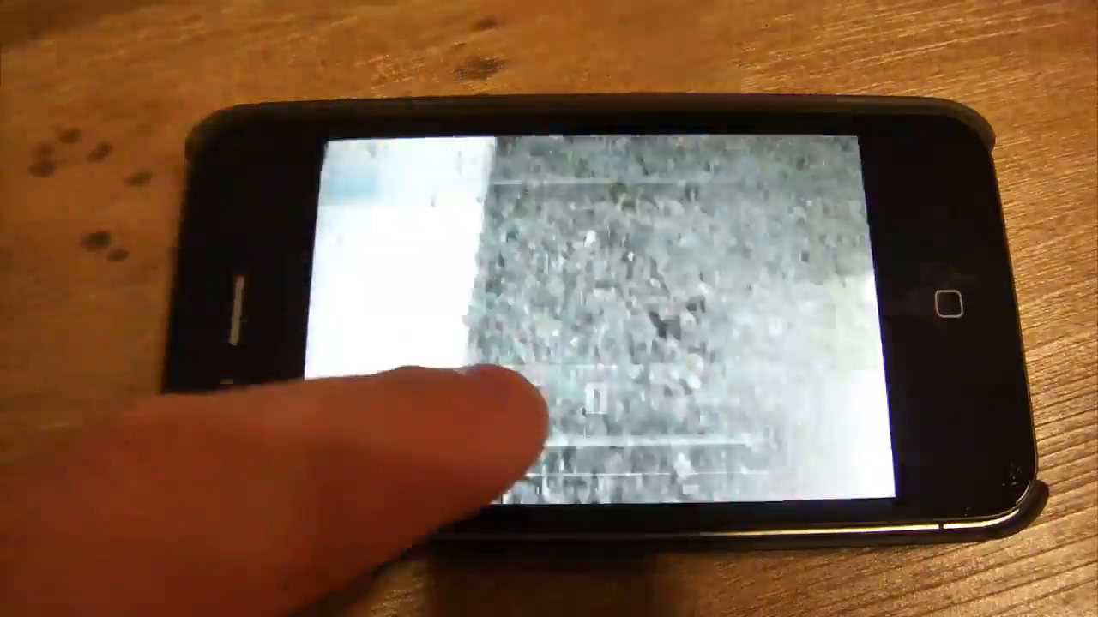
{"action": "left_click", "coordinate": [548, 343]}
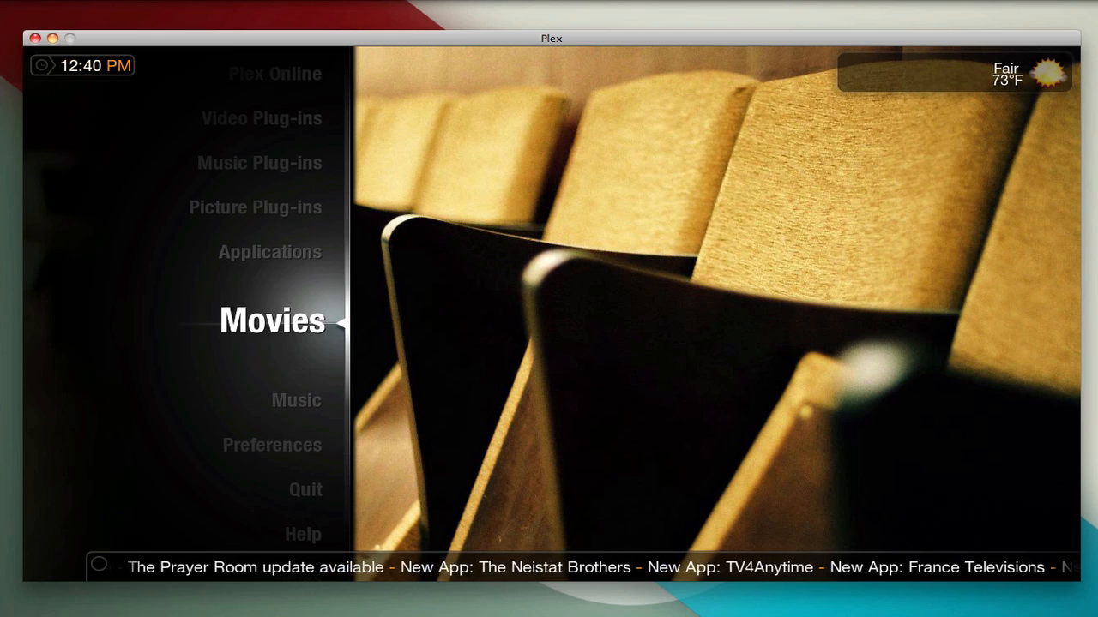
Step: Browse the Movies library to Pixels by Patrick Jean ~Fullhd~ and start it
{"action": "left_click", "coordinate": [271, 322]}
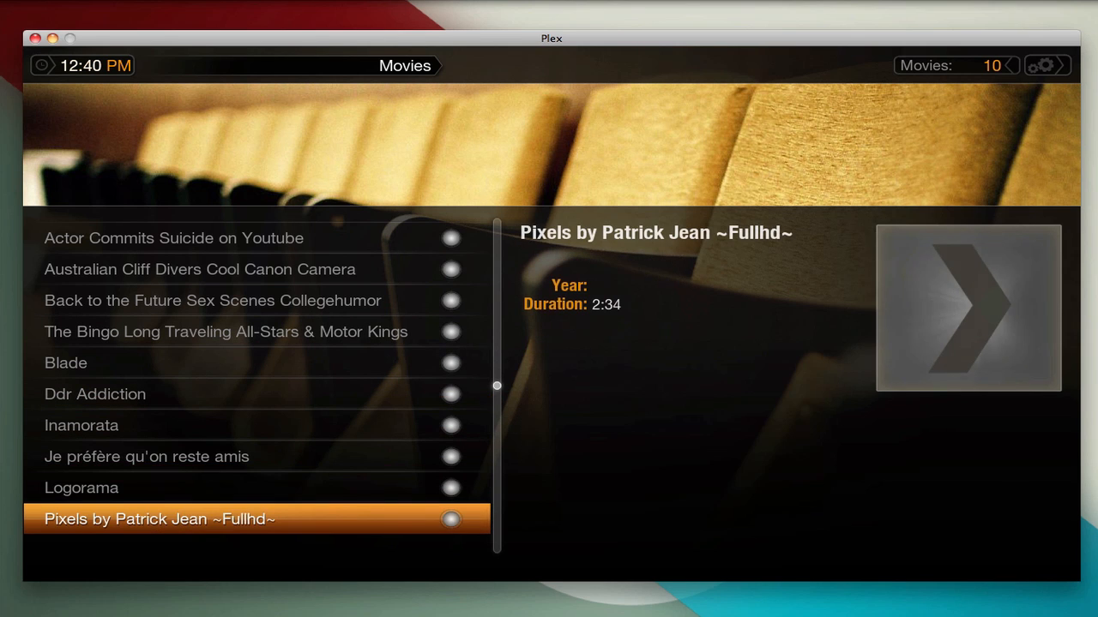
{"action": "left_click", "coordinate": [967, 308]}
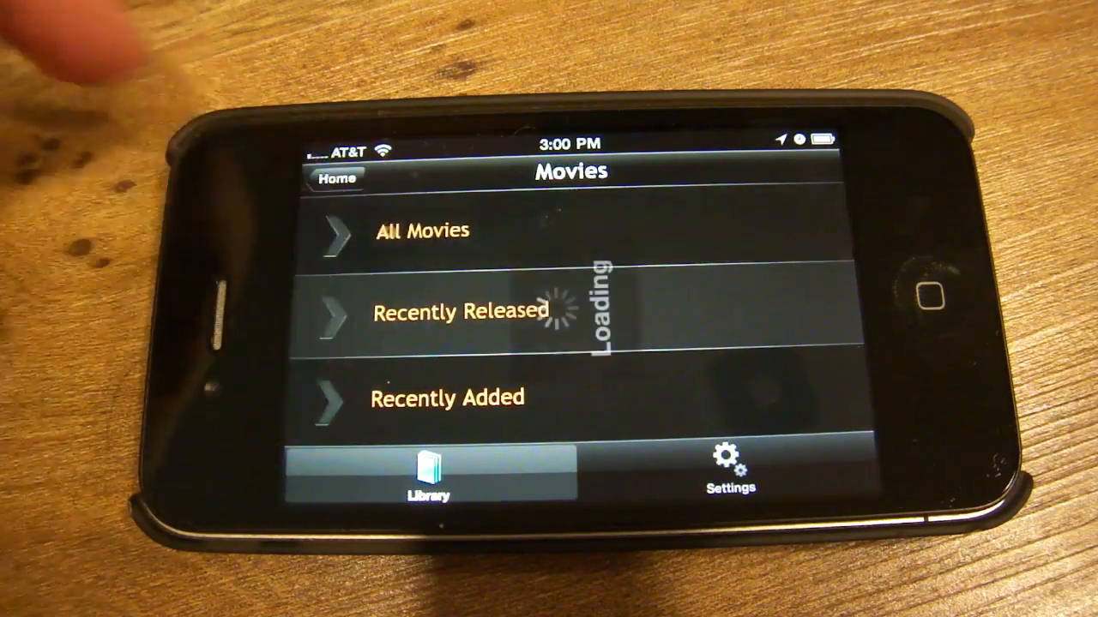
Step: Scroll through All Movies, passing titles like Australian Cliff Divers Cool Canon Camera
{"action": "left_click", "coordinate": [422, 230]}
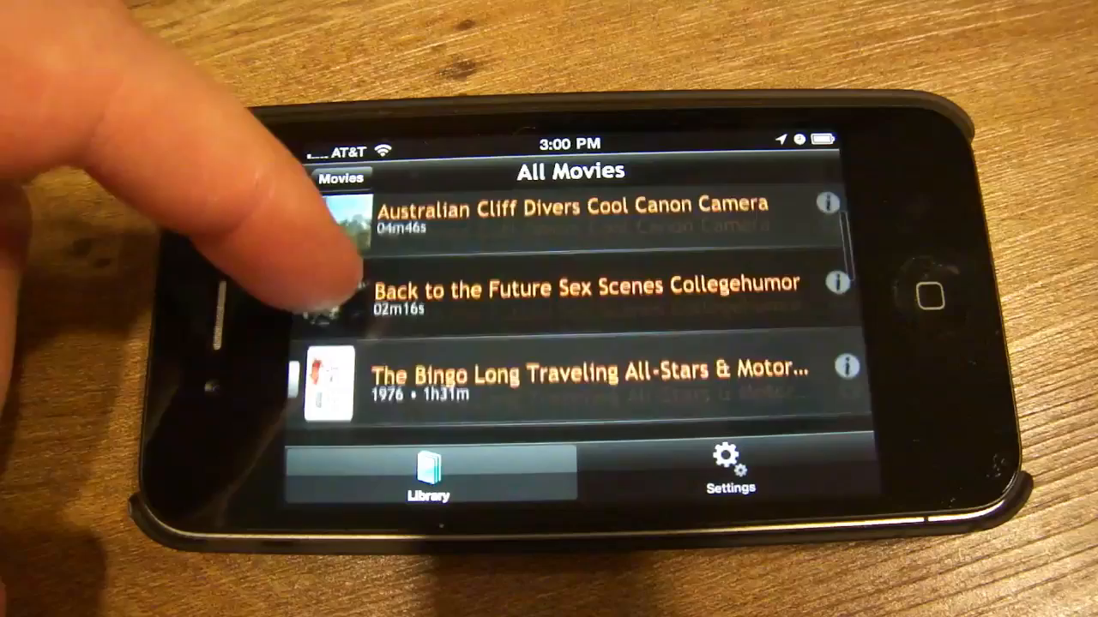
{"action": "scroll", "scroll_direction": "down", "scroll_amount": 3}
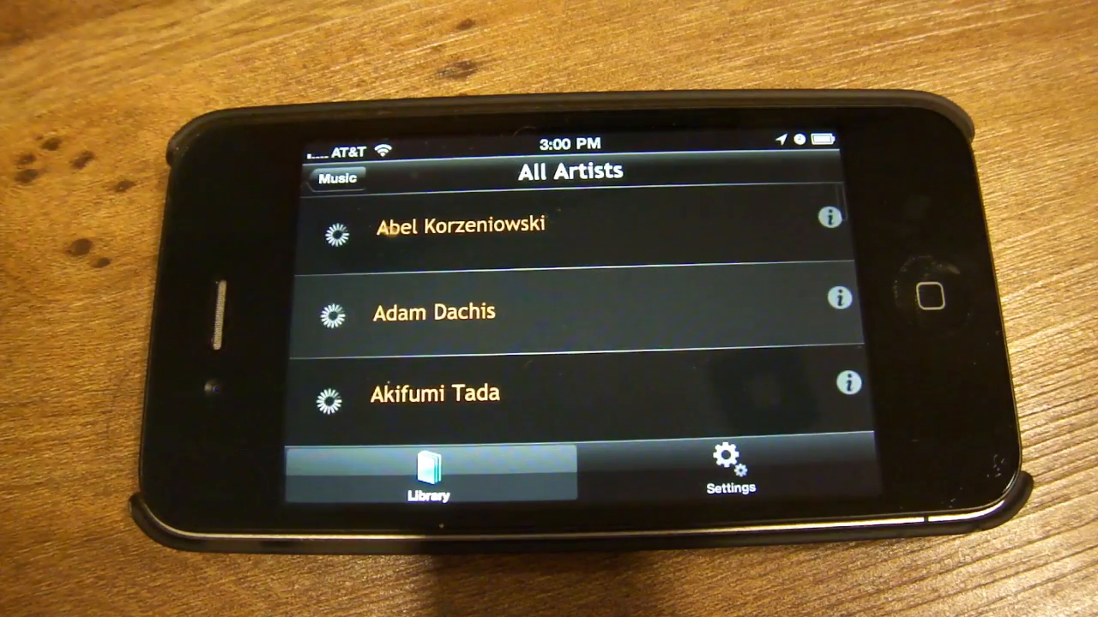
Step: Pick an artist from All Artists and play one of their tracks
{"action": "scroll", "scroll_direction": "down", "scroll_amount": 3}
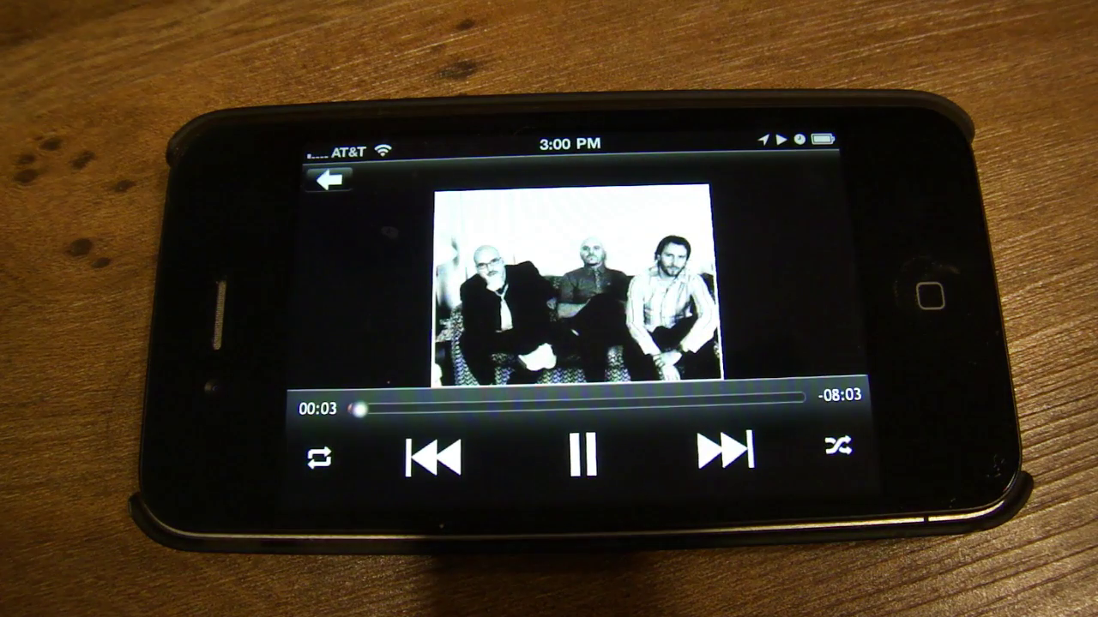
{"action": "left_click", "coordinate": [330, 182]}
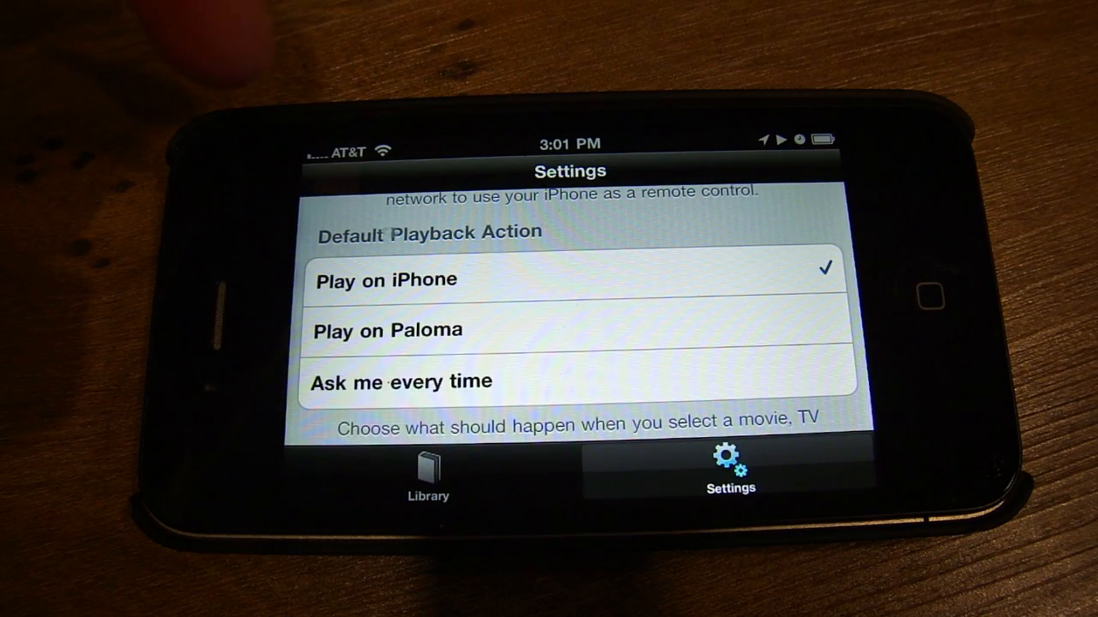
Step: Scroll Settings down to streaming quality, Help and Support, and About Plex for iOS
{"action": "scroll", "scroll_direction": "down", "scroll_amount": 3}
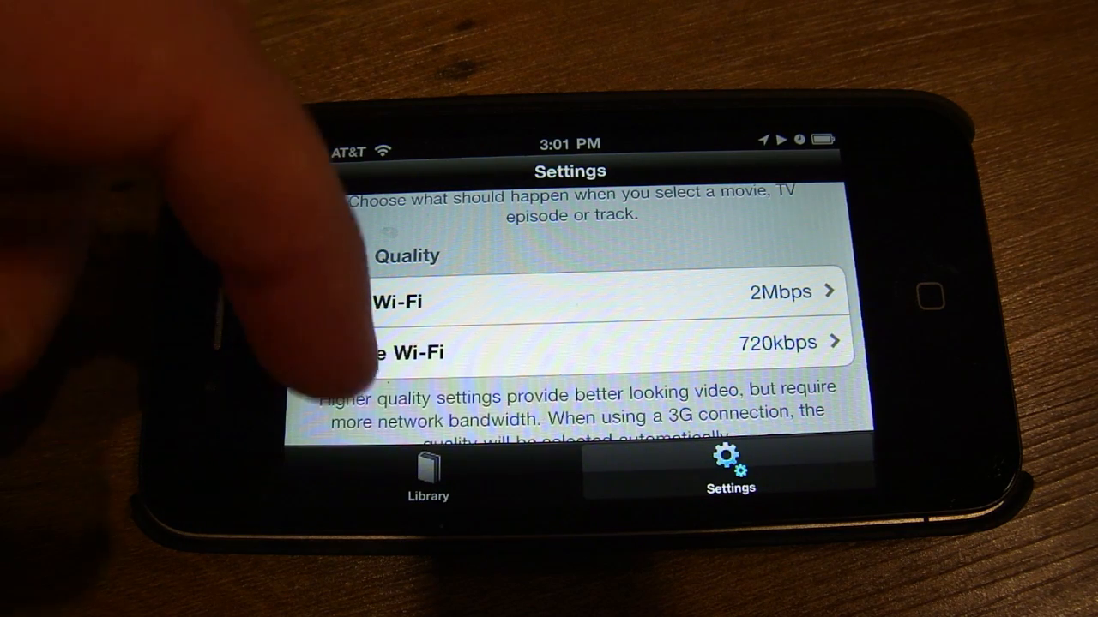
{"action": "scroll", "scroll_direction": "down", "scroll_amount": 3}
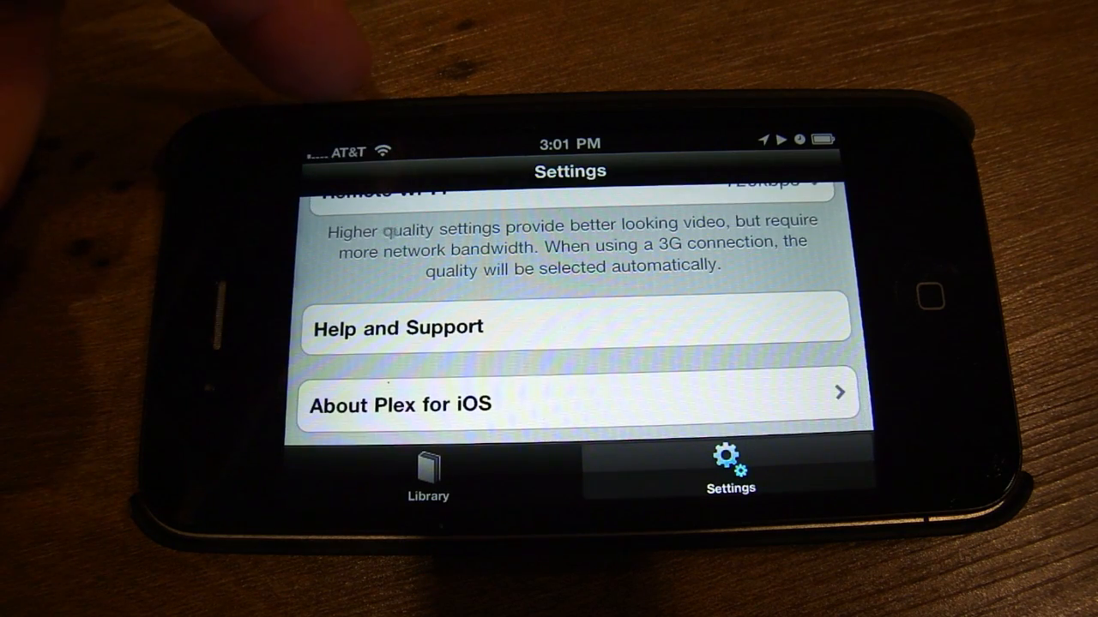